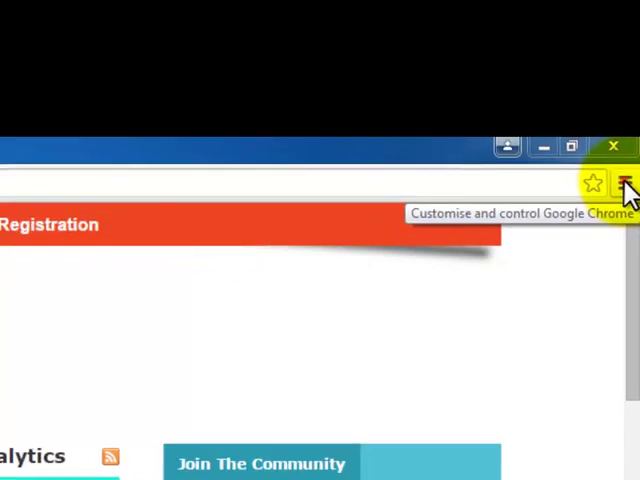
# Open Chrome's main menu from the top-right button over the Smart Technobiz page.
pyautogui.click(626, 183)
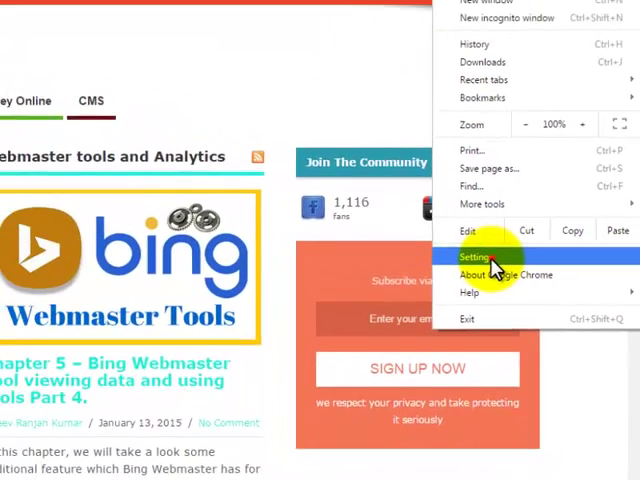
# Go to Chrome Settings and scroll down to the Search section.
pyautogui.click(476, 257)
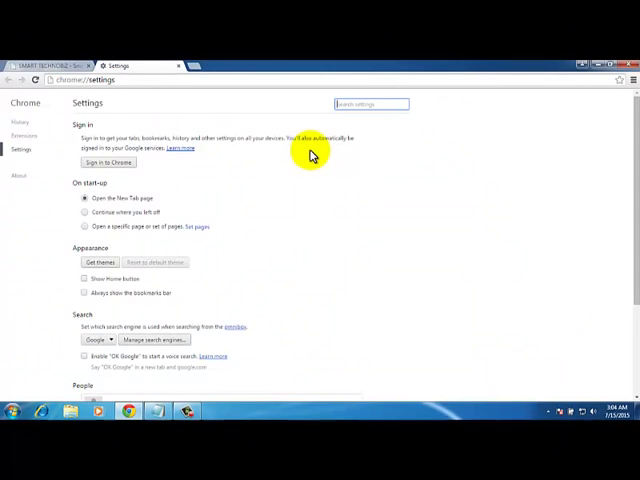
pyautogui.moveTo(298, 152)
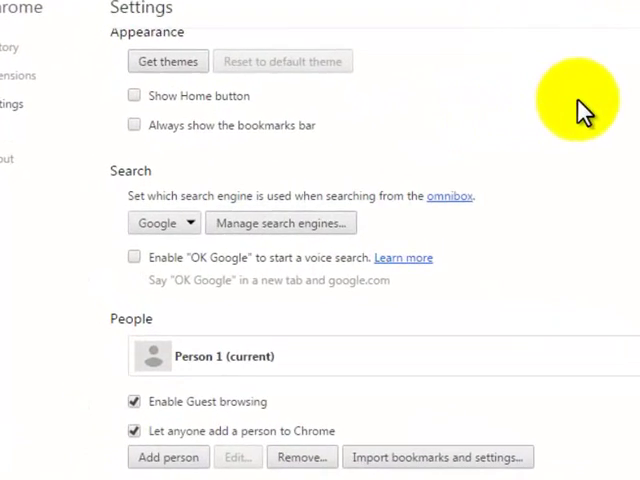
pyautogui.scroll(-3)
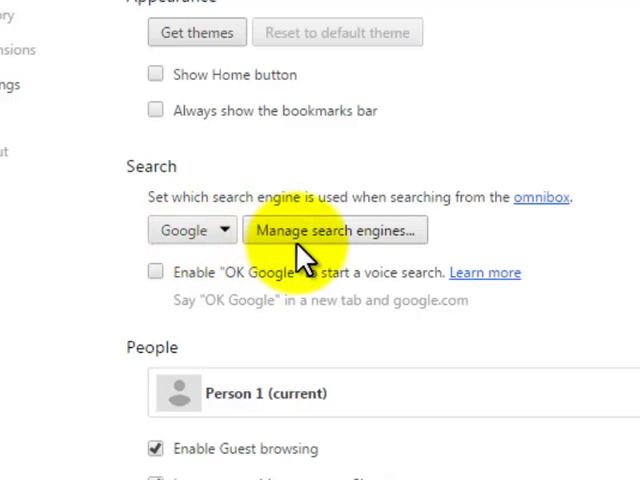
pyautogui.moveTo(312, 238)
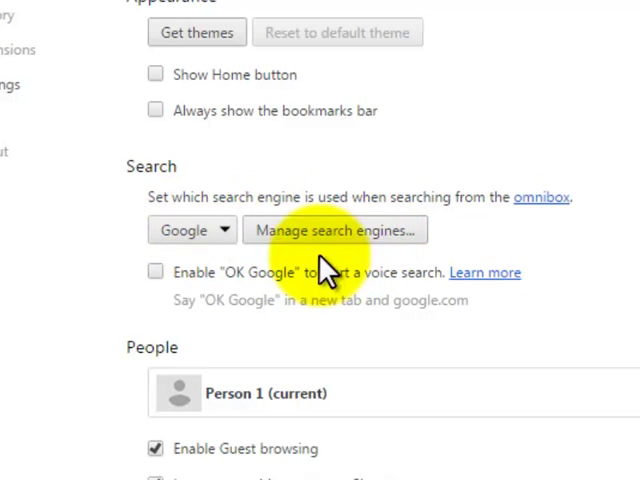
pyautogui.moveTo(190, 229)
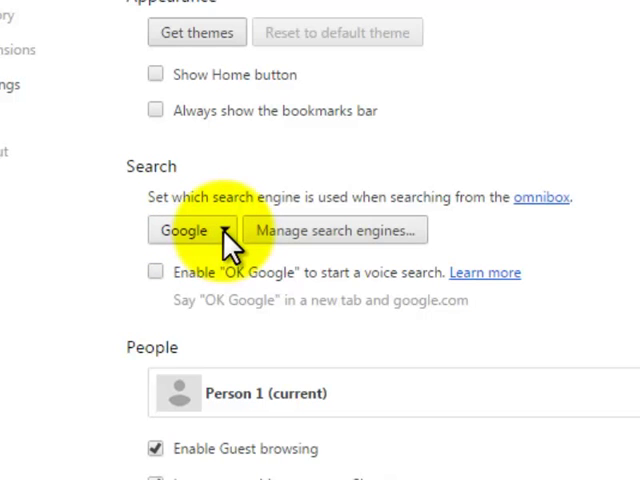
# Pick Yahoo! from the Search section's search engine dropdown.
pyautogui.click(192, 229)
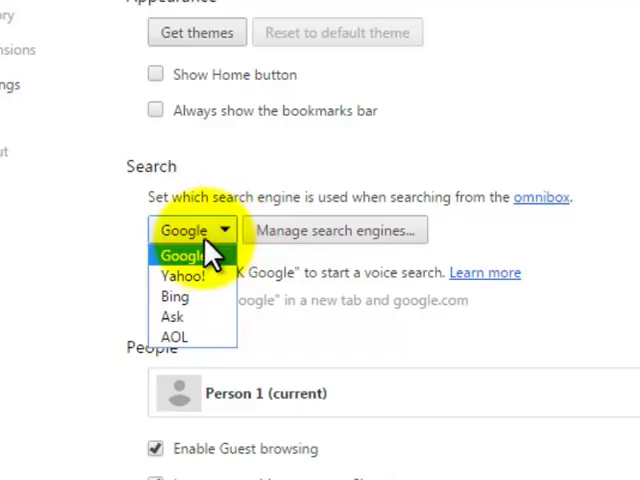
pyautogui.moveTo(185, 277)
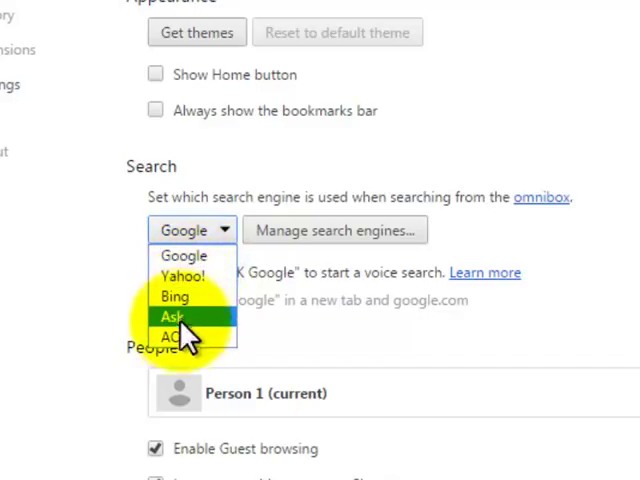
pyautogui.moveTo(185, 333)
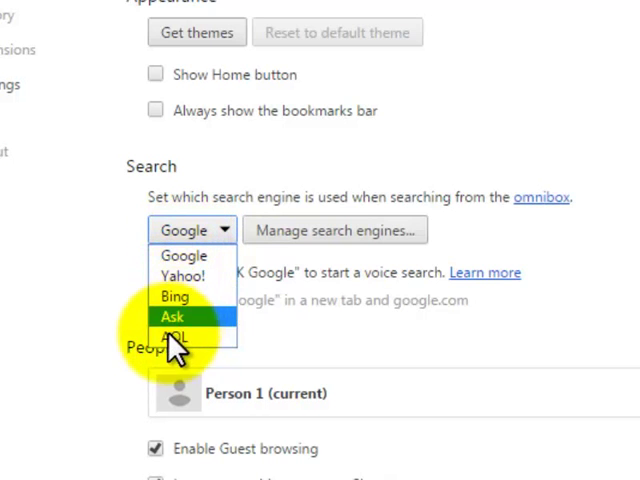
pyautogui.moveTo(185, 256)
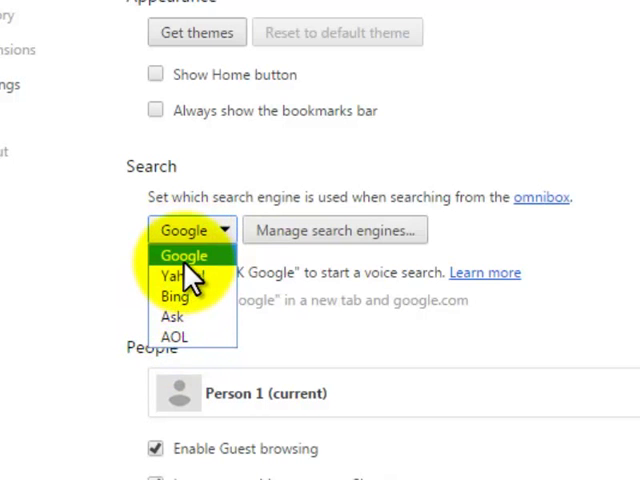
pyautogui.moveTo(180, 276)
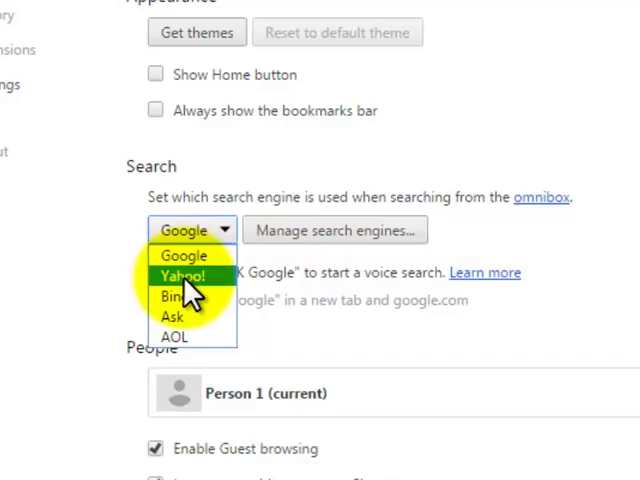
pyautogui.moveTo(190, 295)
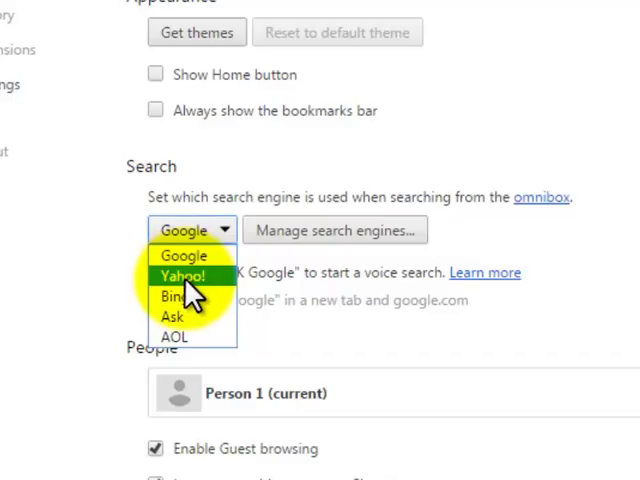
pyautogui.click(184, 275)
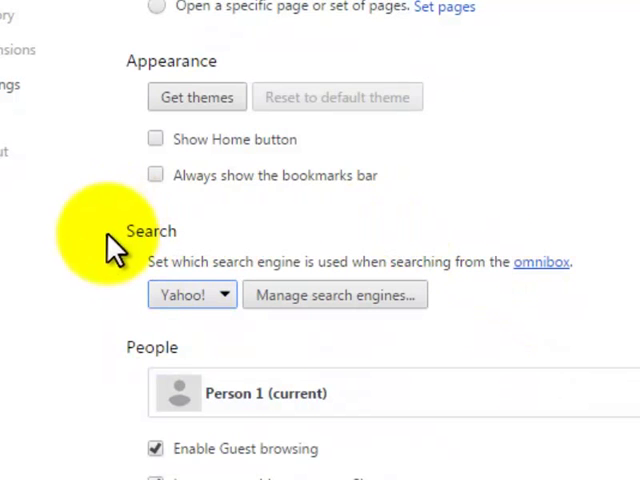
pyautogui.moveTo(258, 468)
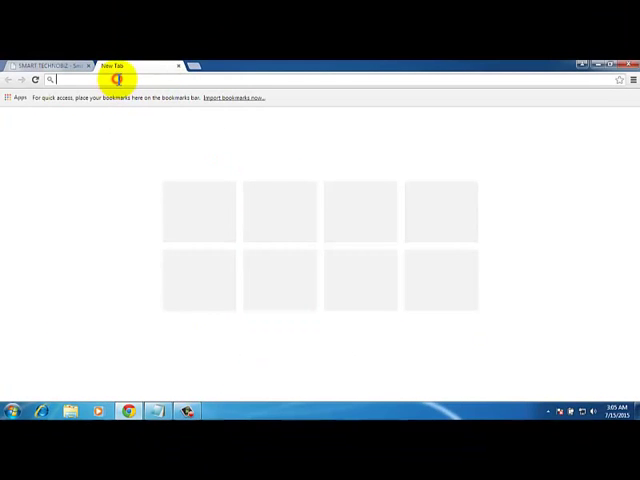
# Test the Yahoo! search engine with a query in a new tab, then close it.
pyautogui.write('new')
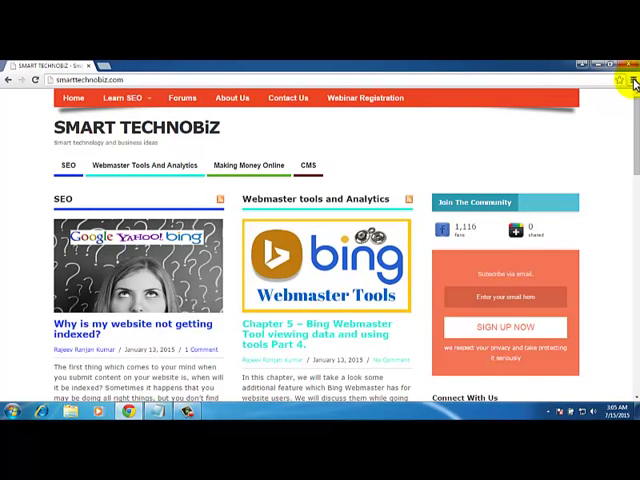
pyautogui.moveTo(622, 82)
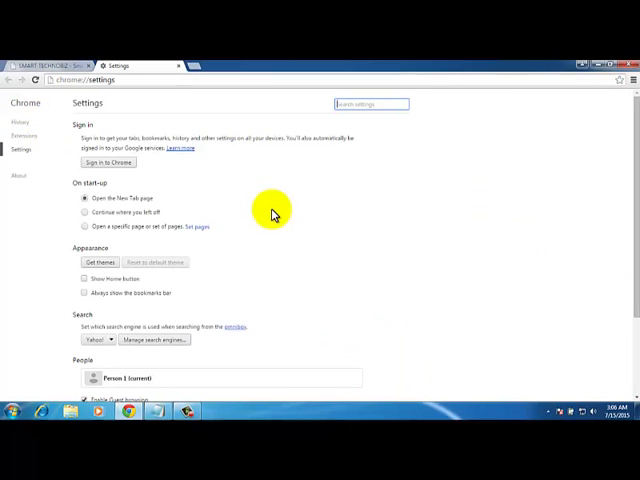
# Scroll to the Search section and open Manage search engines.
pyautogui.scroll(-3)
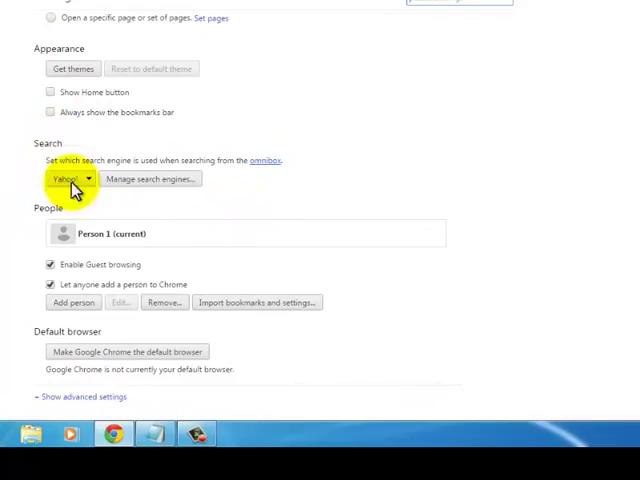
pyautogui.moveTo(42, 168)
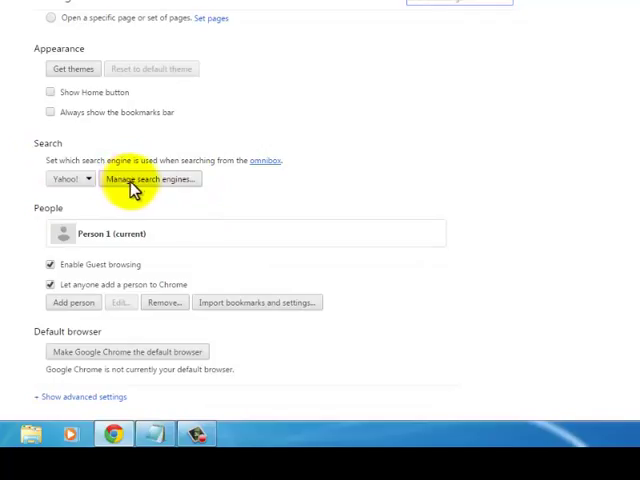
pyautogui.click(148, 179)
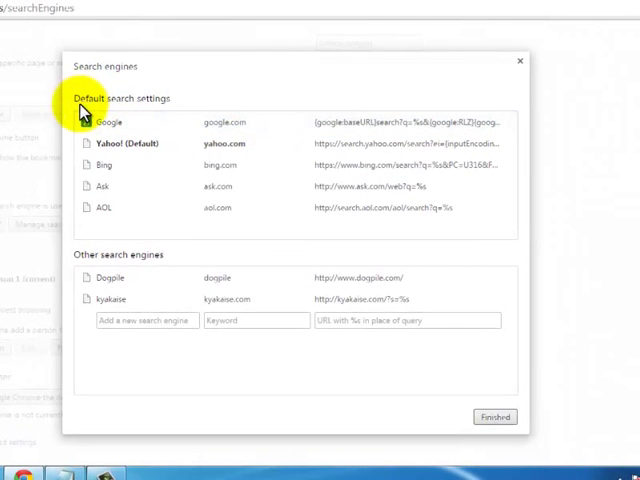
pyautogui.moveTo(180, 108)
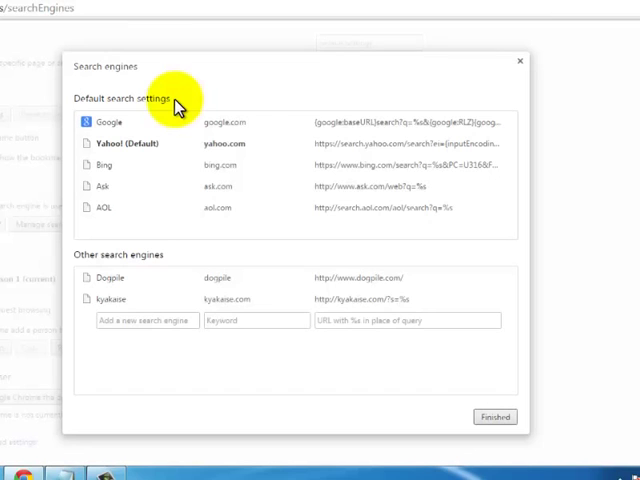
pyautogui.moveTo(110, 278)
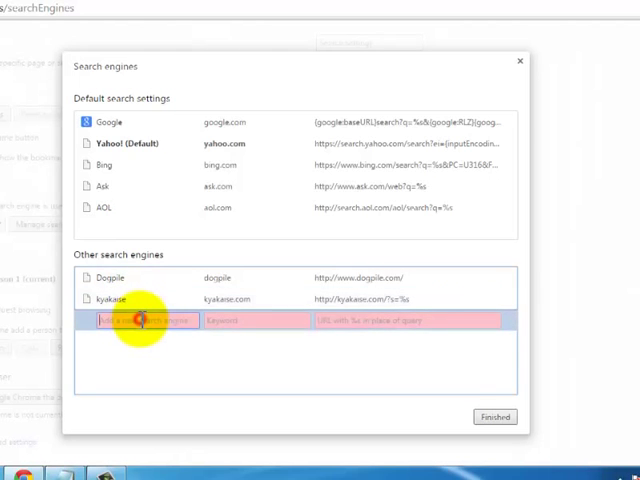
pyautogui.moveTo(390, 320)
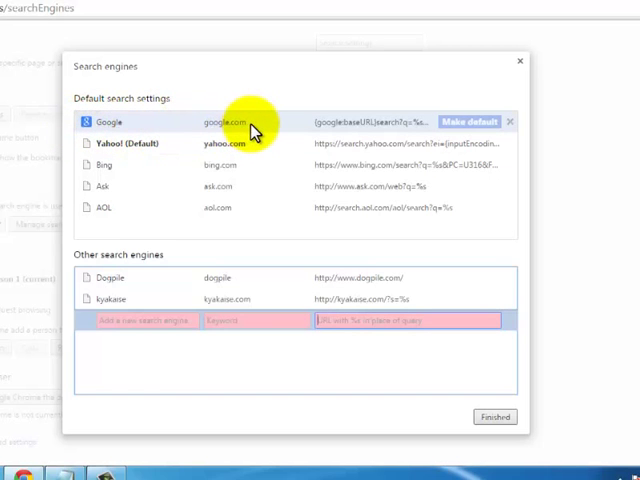
pyautogui.moveTo(425, 125)
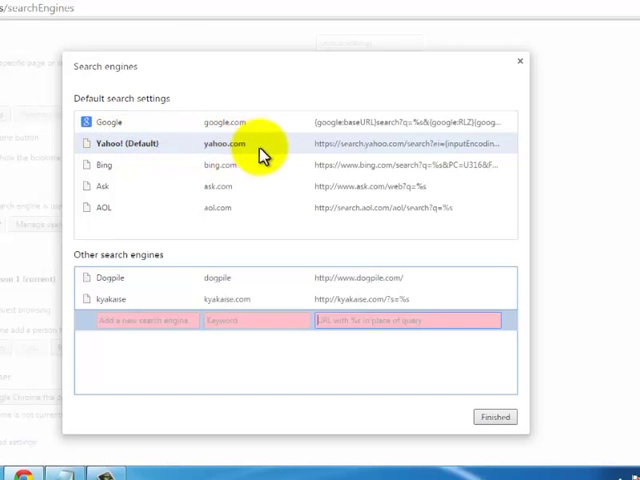
pyautogui.moveTo(478, 147)
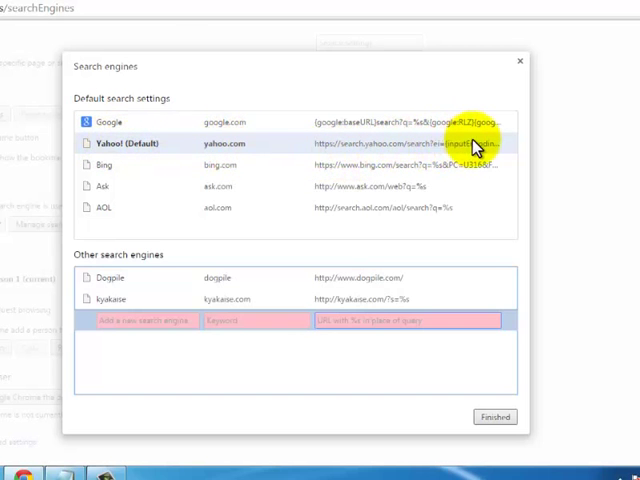
pyautogui.moveTo(122, 165)
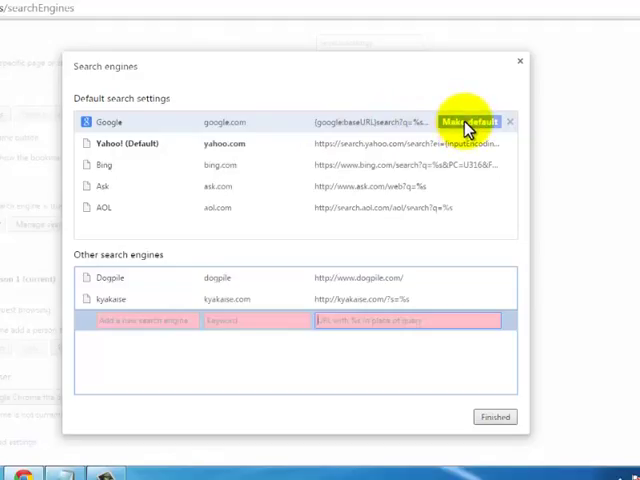
# Make Google the default in the Search engines dialog, replacing Yahoo!
pyautogui.click(470, 121)
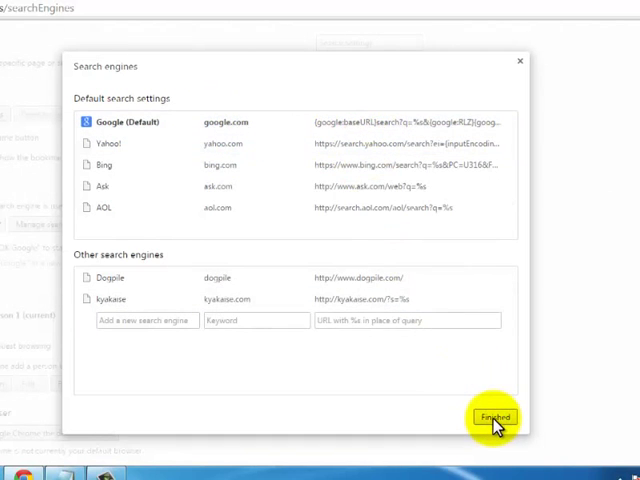
# Close the search engines dialog and type 'news' into a new tab's address bar.
pyautogui.click(490, 417)
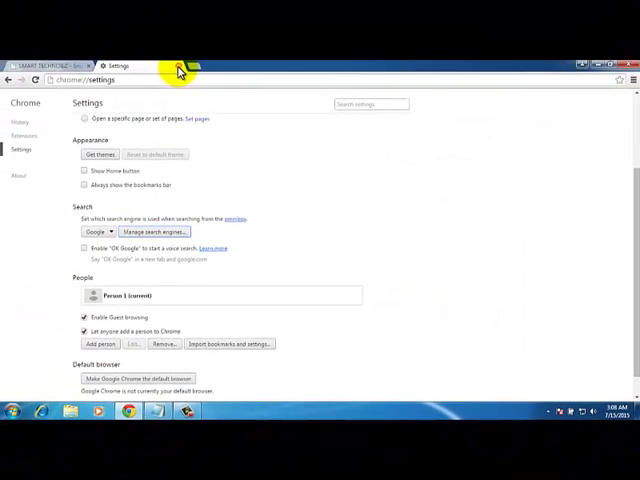
pyautogui.click(55, 65)
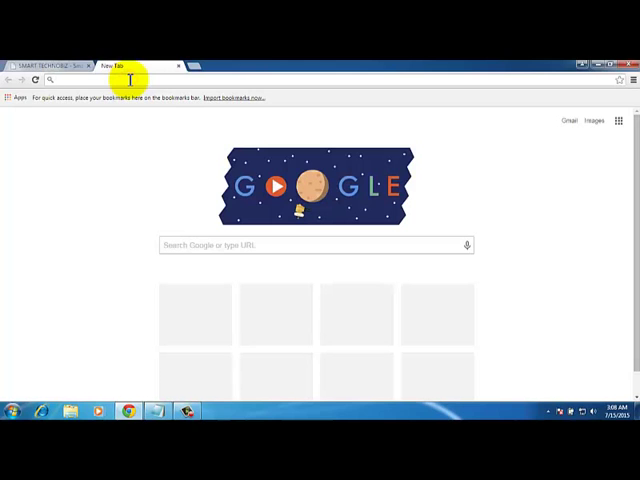
pyautogui.write('news')
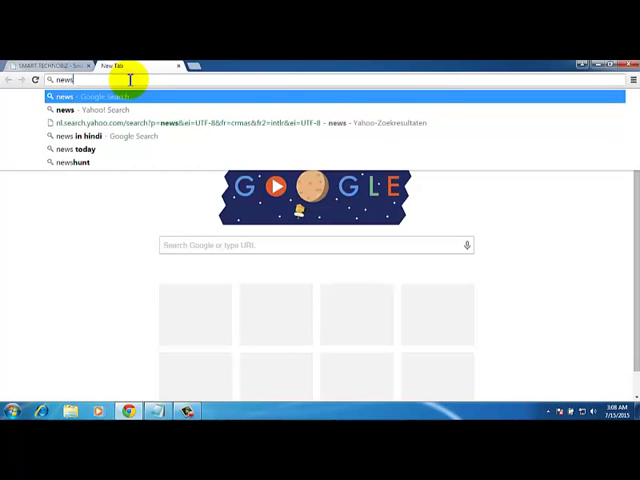